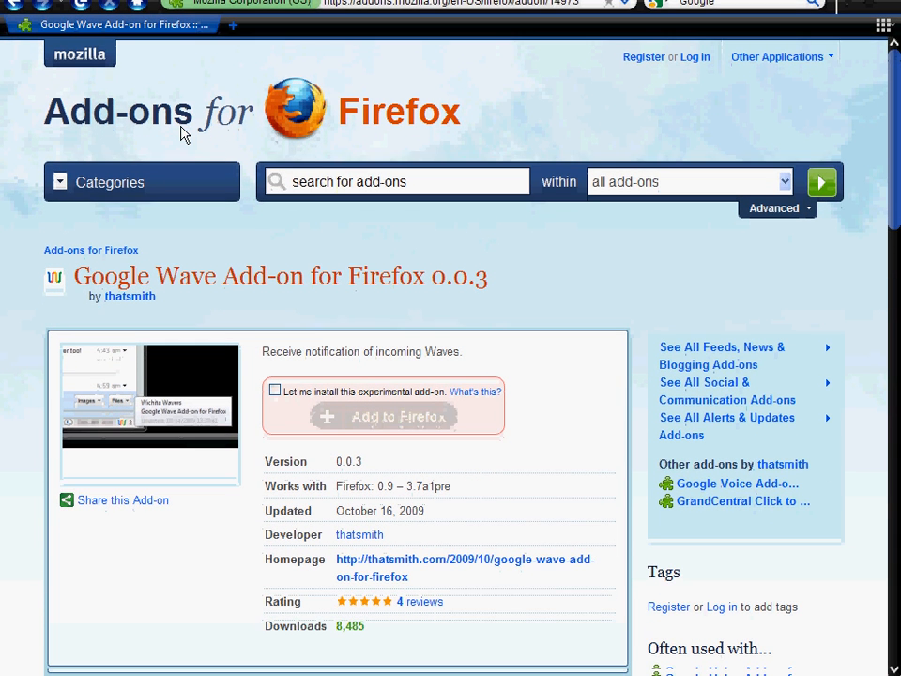
Tick 'Let me install this experimental add-on' for Google Wave Add-on 0.0.3, enabling Add to Firefox.
{"action": "scroll", "scroll_direction": "down", "scroll_amount": 3}
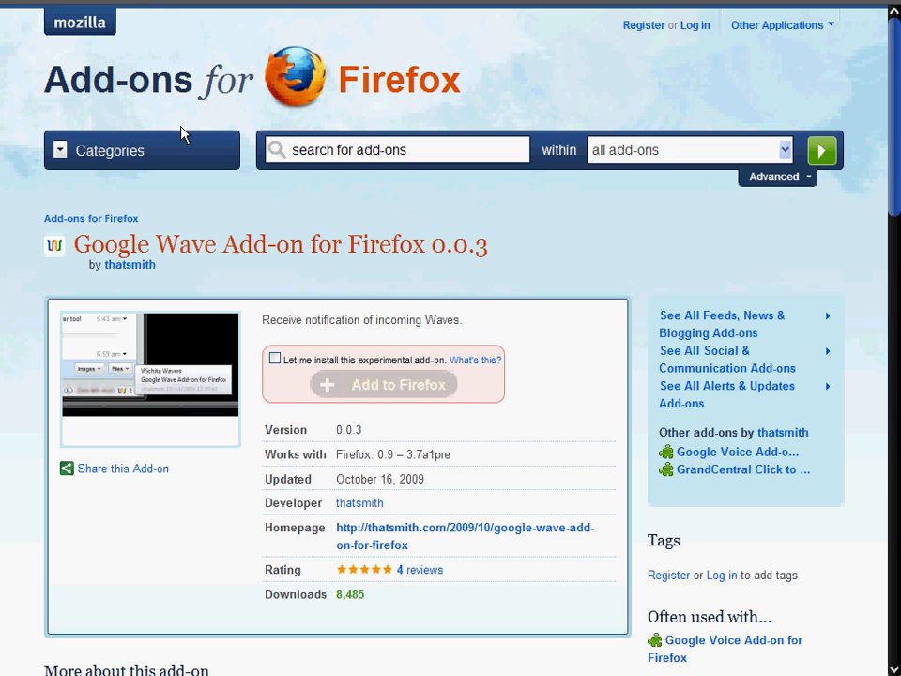
{"action": "mouse_move", "coordinate": [133, 131]}
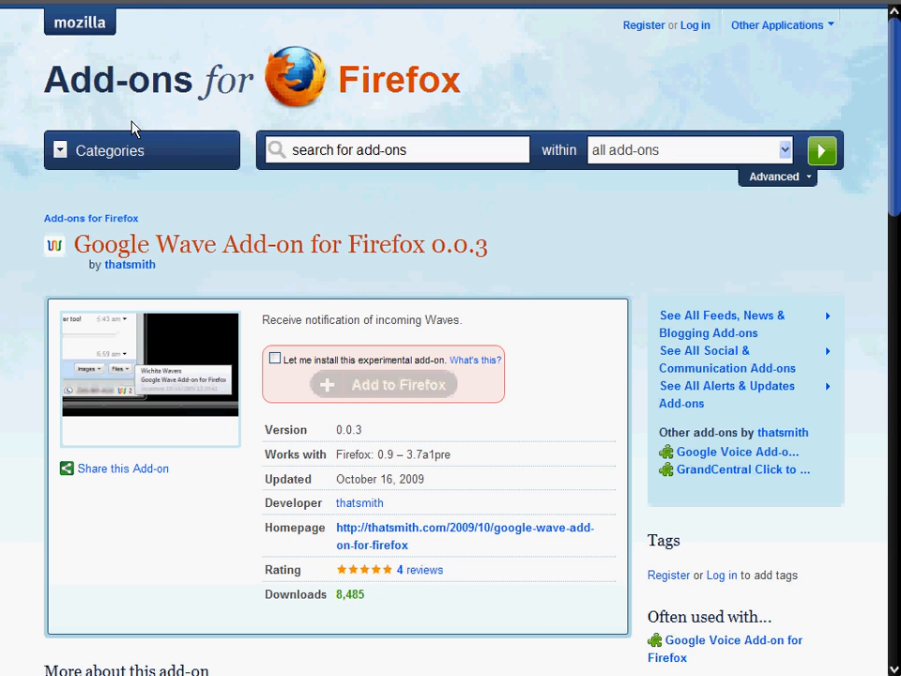
{"action": "mouse_move", "coordinate": [171, 152]}
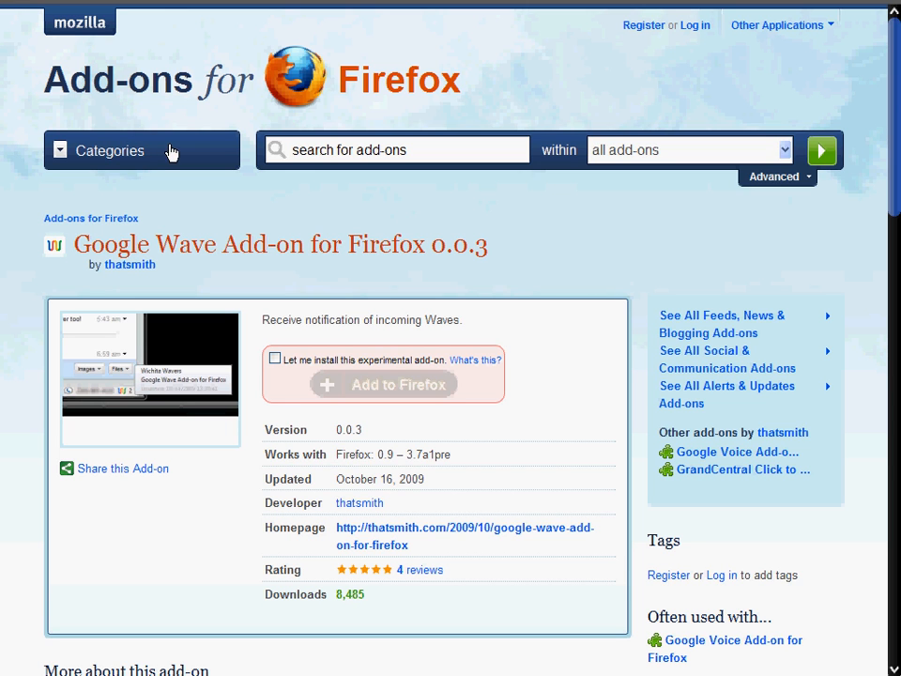
{"action": "left_click", "coordinate": [274, 357]}
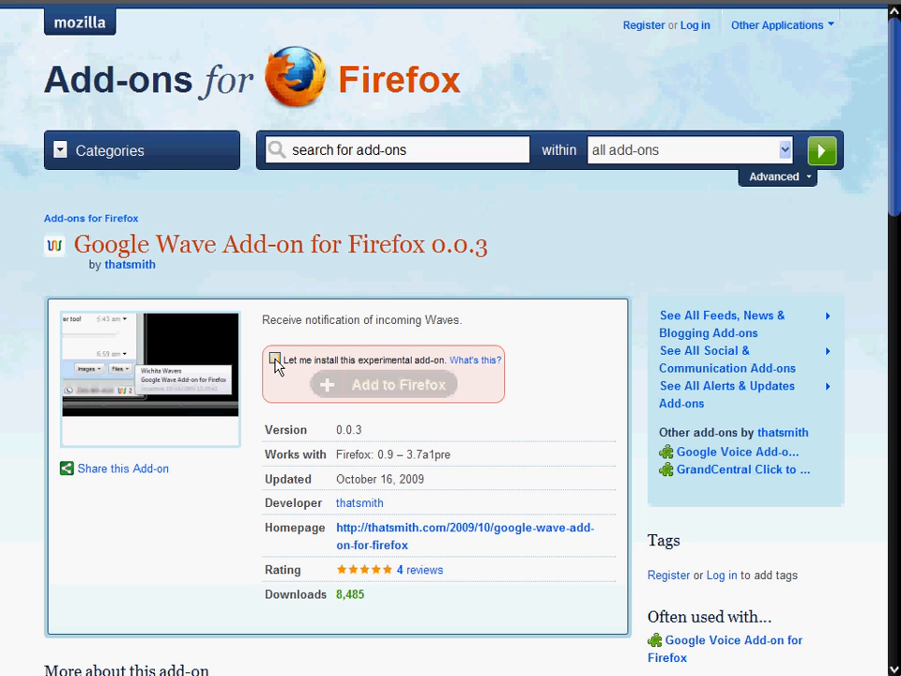
{"action": "left_click", "coordinate": [276, 358]}
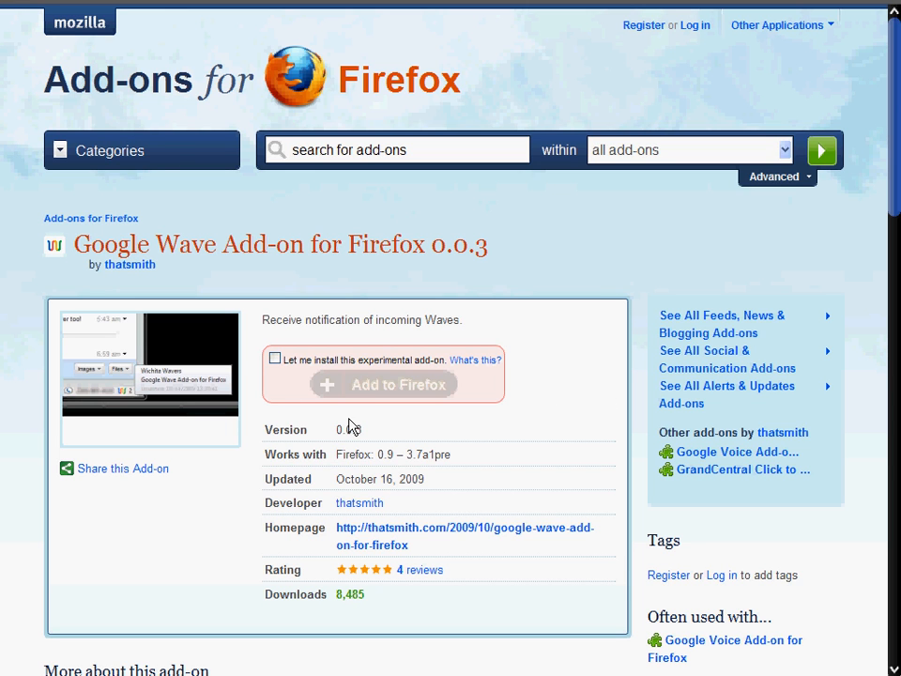
{"action": "mouse_move", "coordinate": [297, 386]}
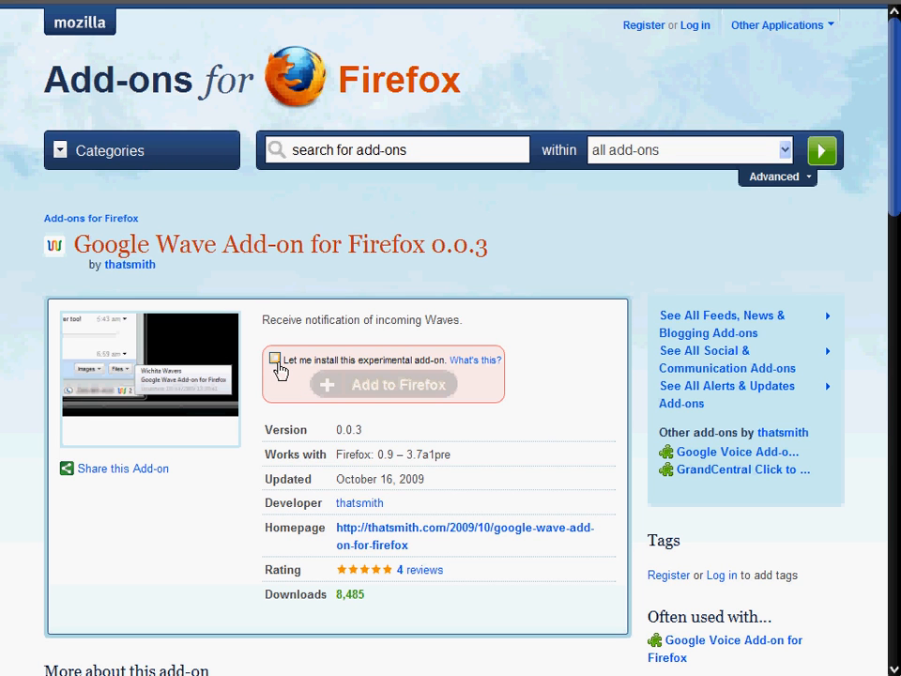
{"action": "left_click", "coordinate": [274, 358]}
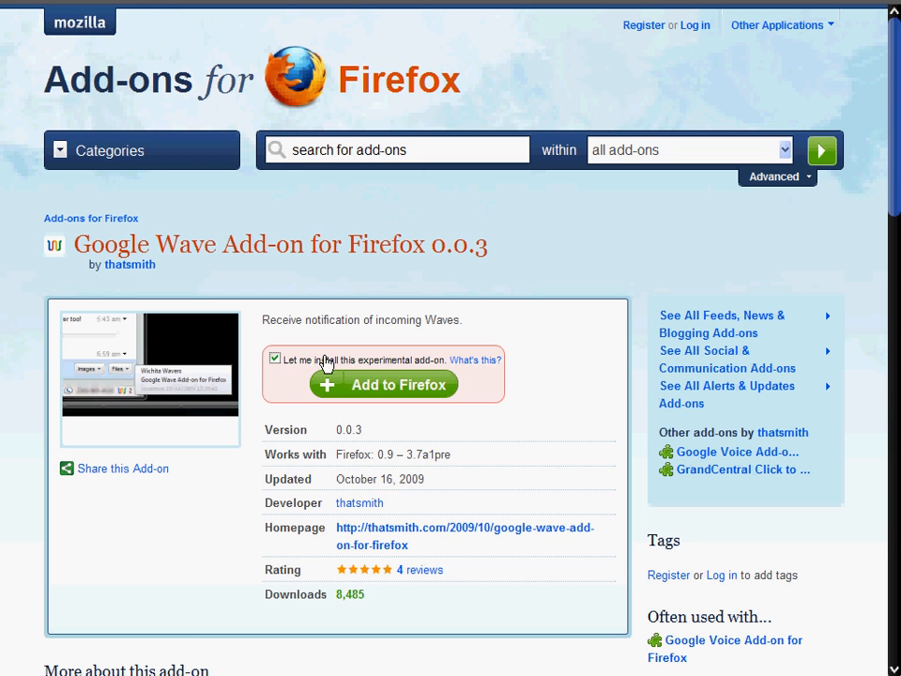
{"action": "mouse_move", "coordinate": [397, 297]}
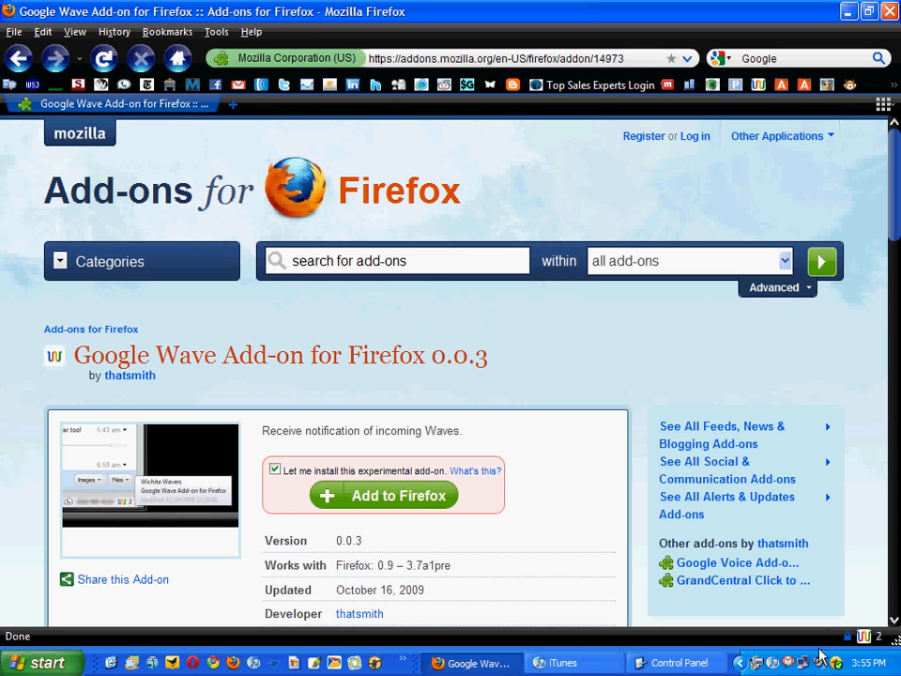
{"action": "mouse_move", "coordinate": [826, 653]}
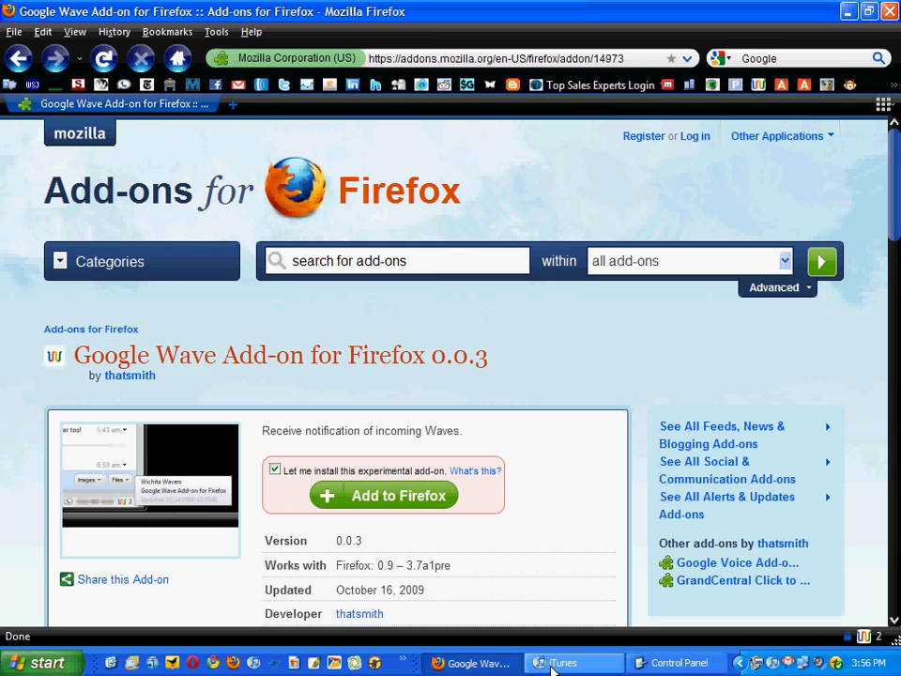
Switch to the iTunes window showing the Waveboard App Store page.
{"action": "left_click", "coordinate": [563, 661]}
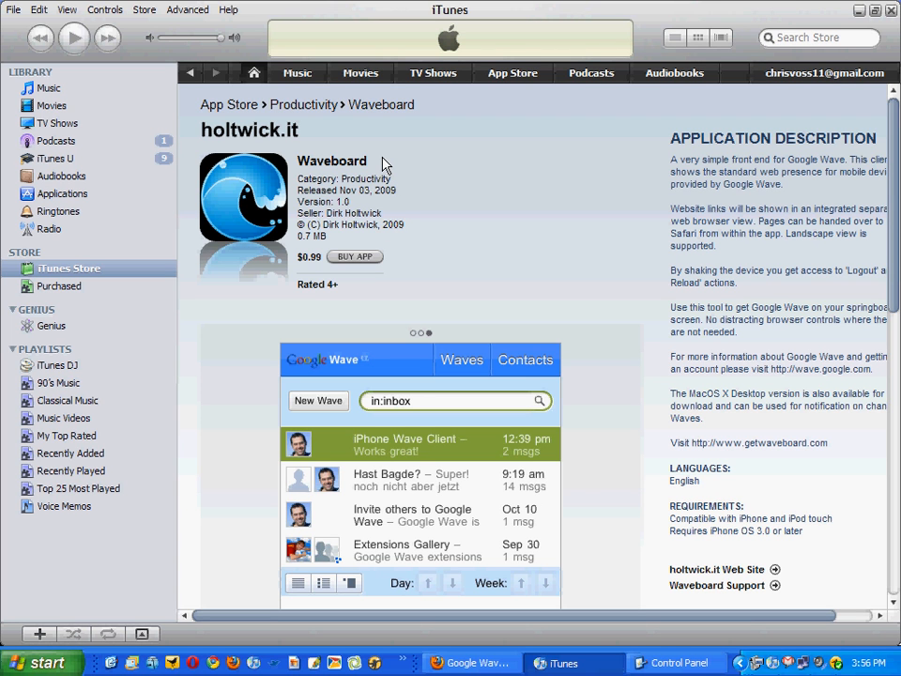
{"action": "mouse_move", "coordinate": [316, 147]}
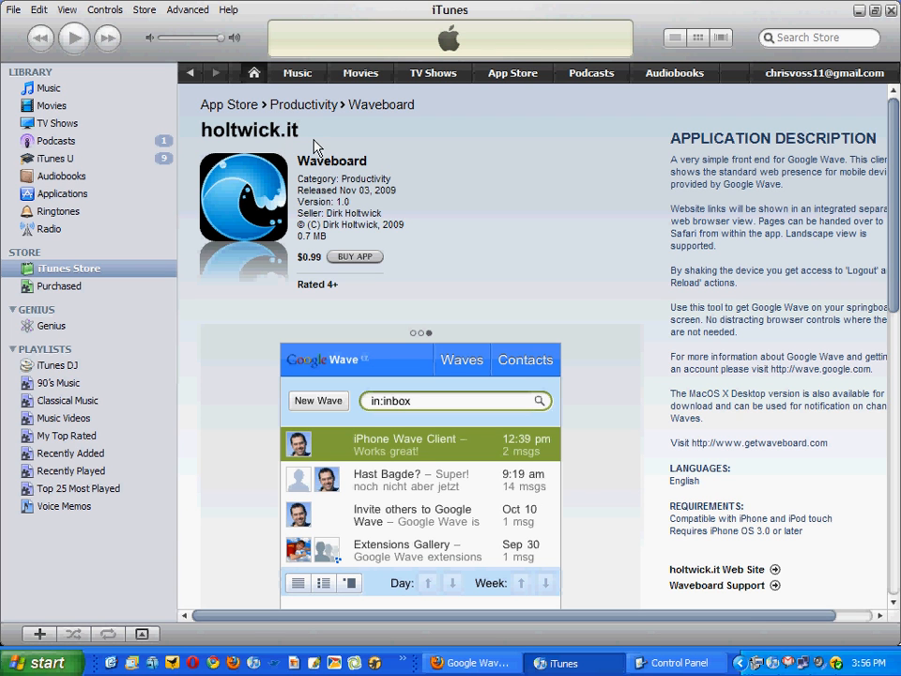
{"action": "mouse_move", "coordinate": [383, 171]}
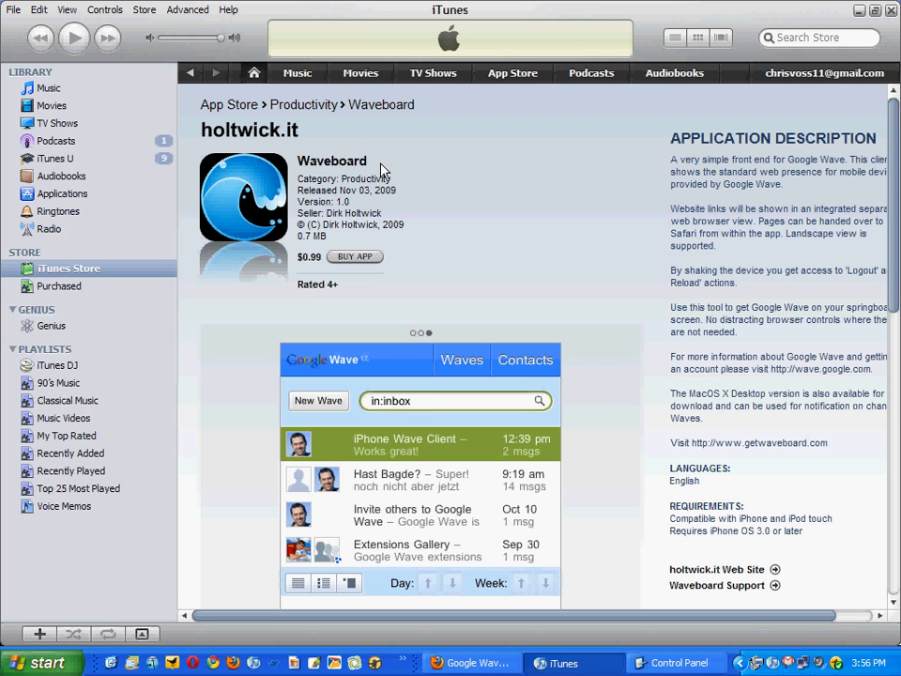
{"action": "mouse_move", "coordinate": [356, 233]}
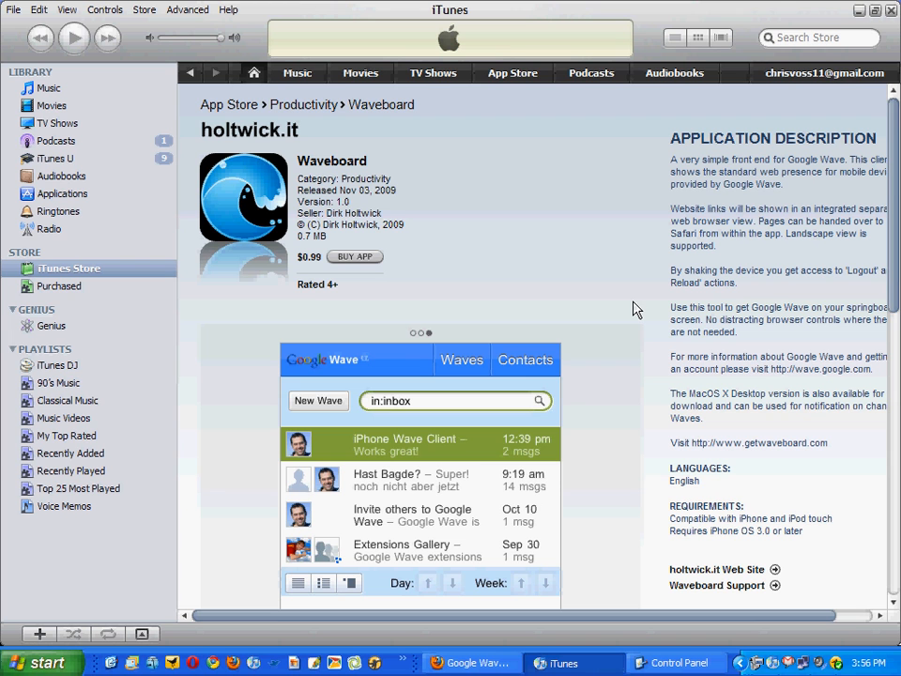
{"action": "mouse_move", "coordinate": [849, 623]}
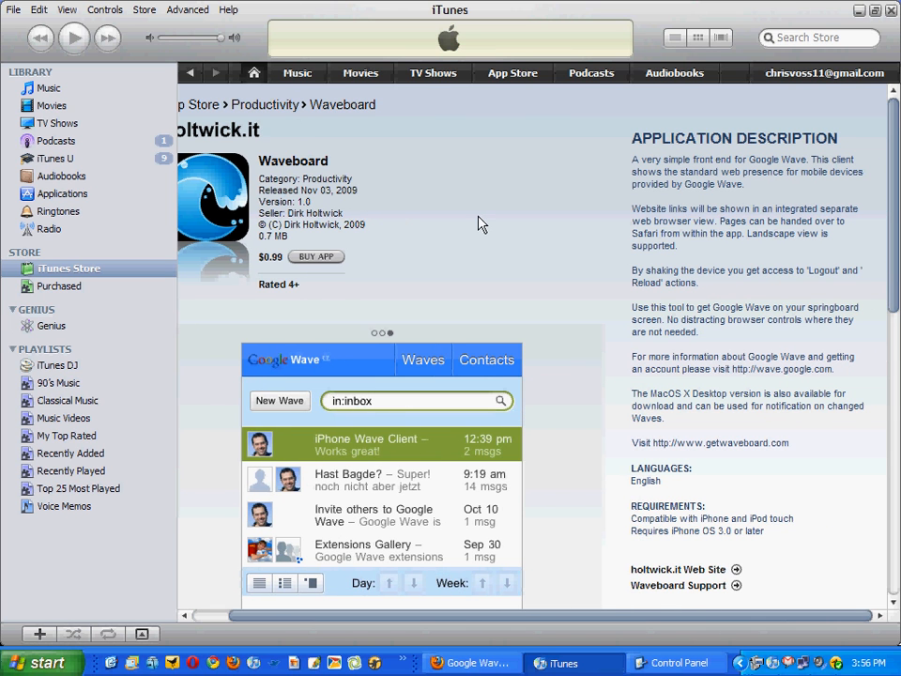
{"action": "mouse_move", "coordinate": [822, 323]}
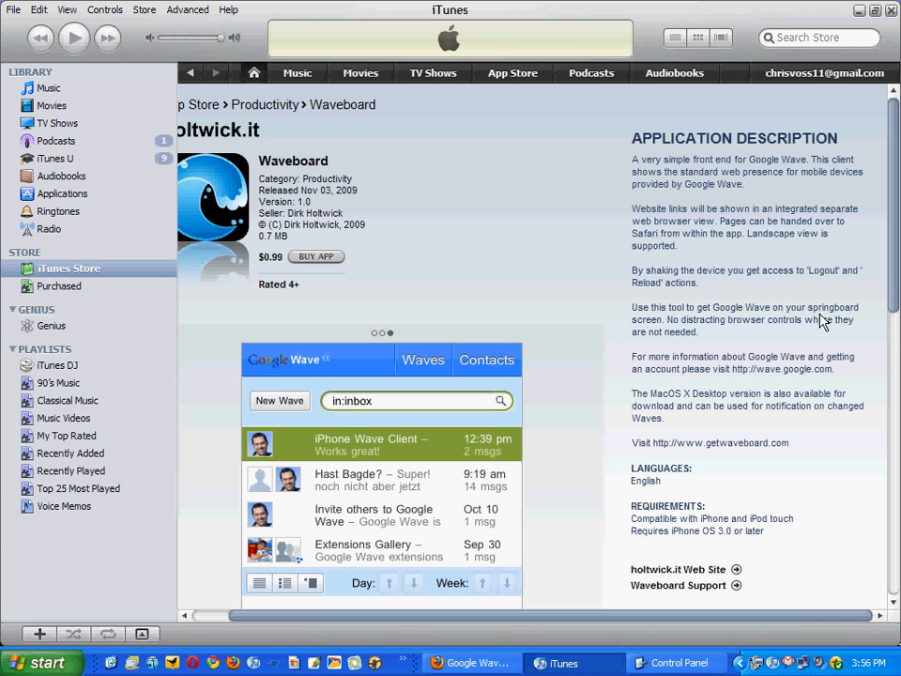
{"action": "mouse_move", "coordinate": [548, 307]}
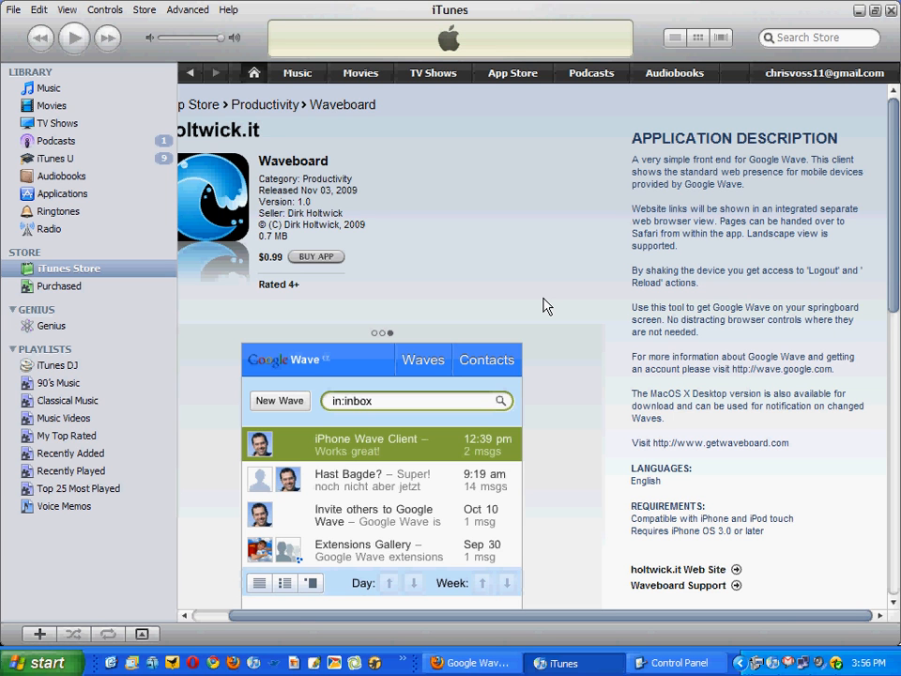
{"action": "scroll", "scroll_direction": "down", "scroll_amount": 3}
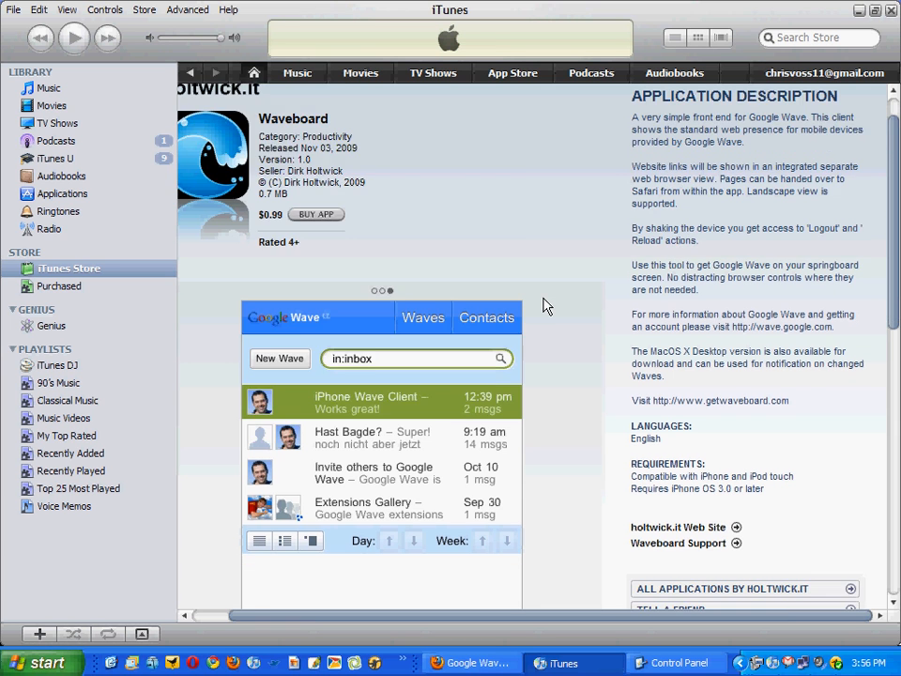
{"action": "scroll", "scroll_direction": "down", "scroll_amount": 3}
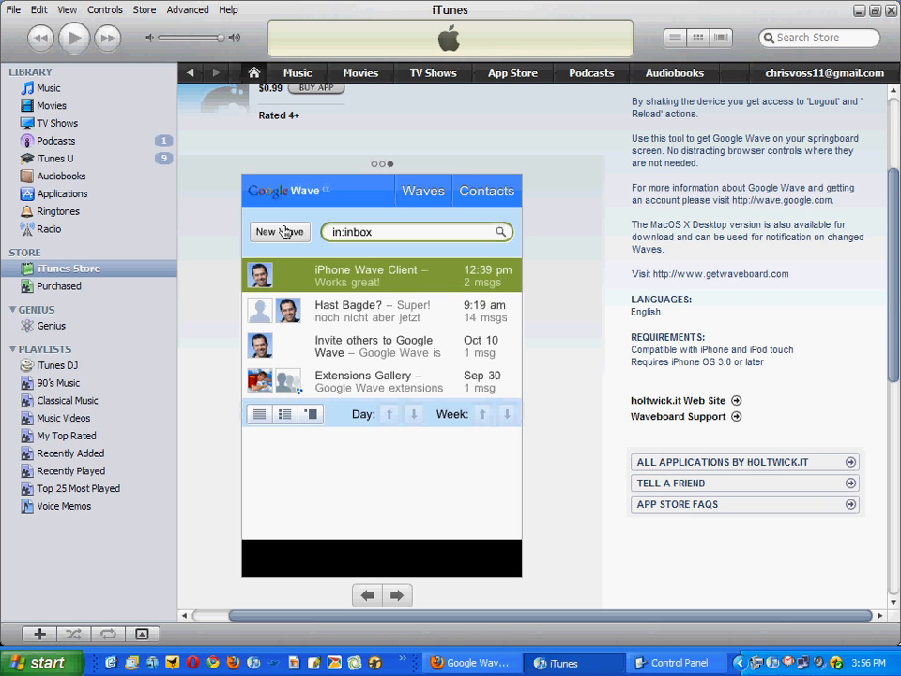
{"action": "mouse_move", "coordinate": [273, 193]}
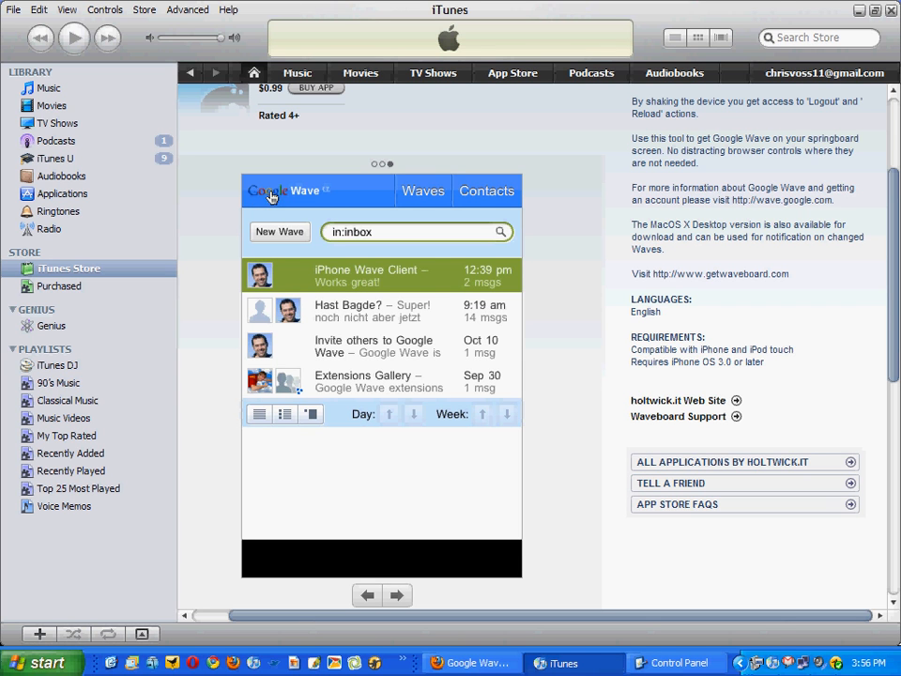
{"action": "mouse_move", "coordinate": [315, 197]}
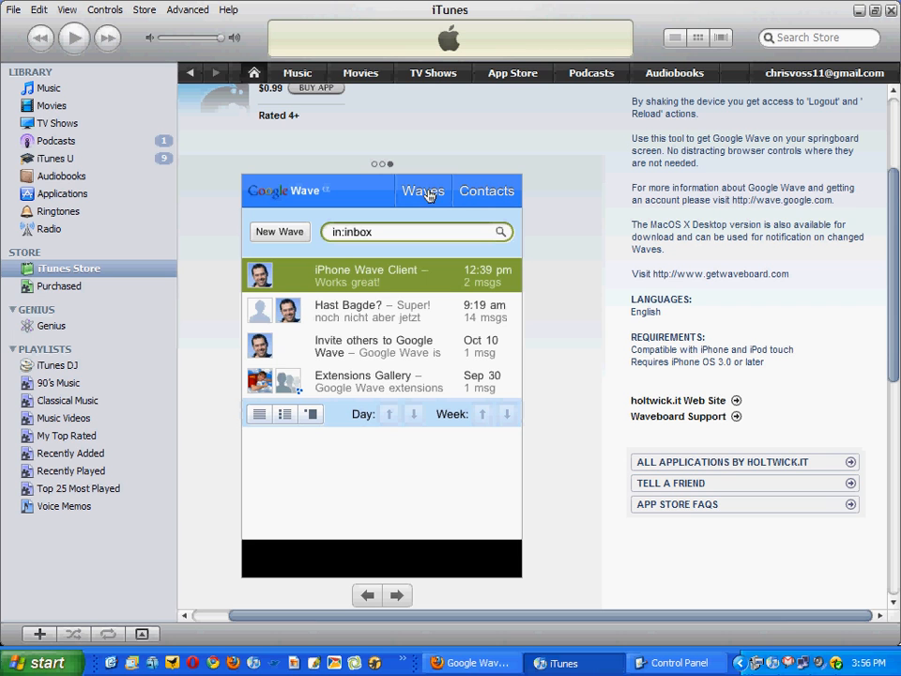
{"action": "mouse_move", "coordinate": [368, 473]}
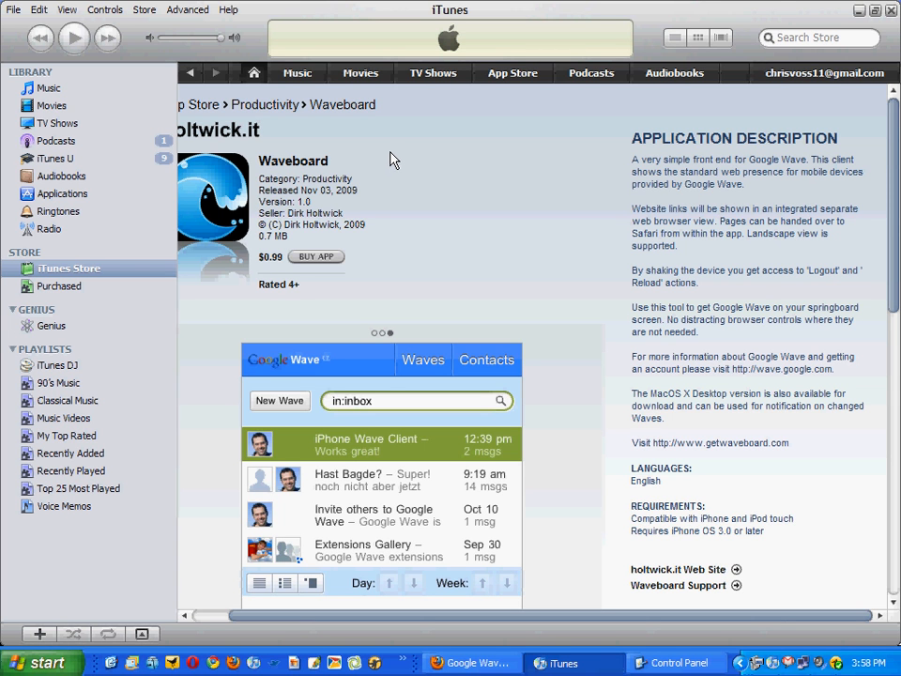
{"action": "mouse_move", "coordinate": [293, 162]}
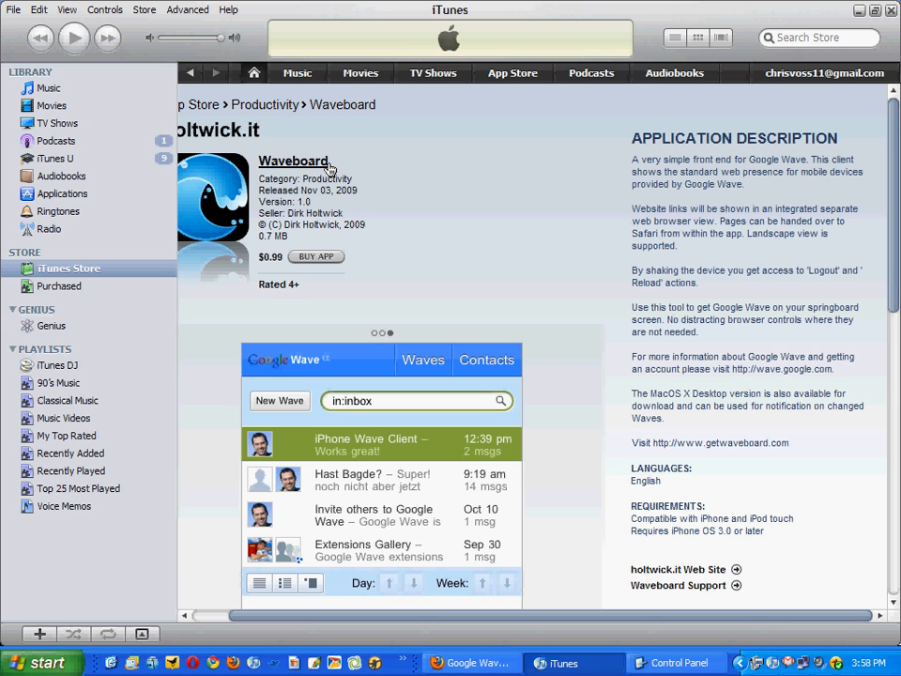